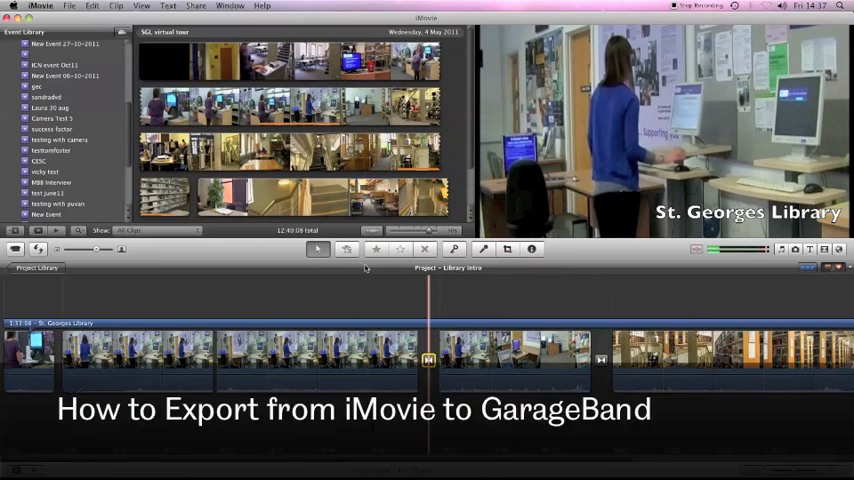
mouse_move(380, 272)
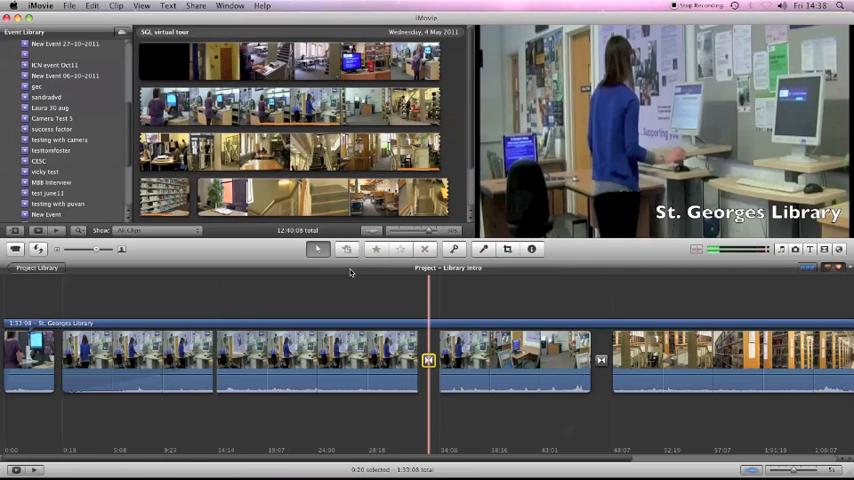
Step: Preview a few different moments of the movie in iMovie
left_click(380, 290)
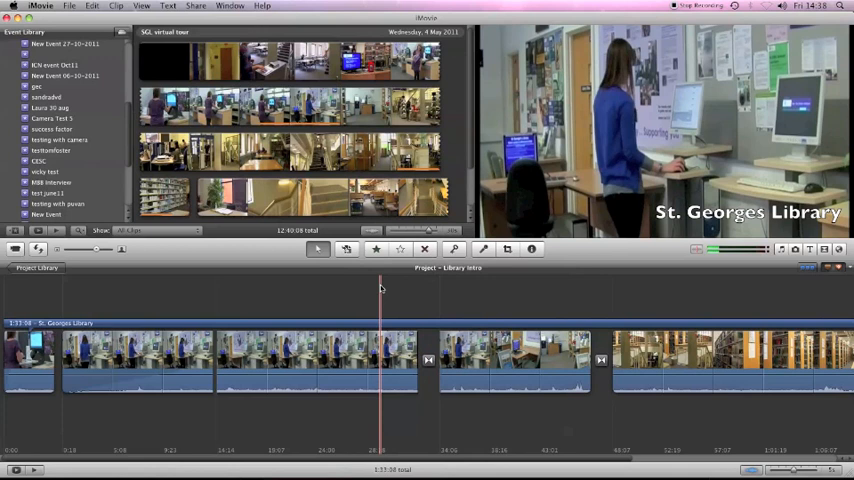
left_click(340, 300)
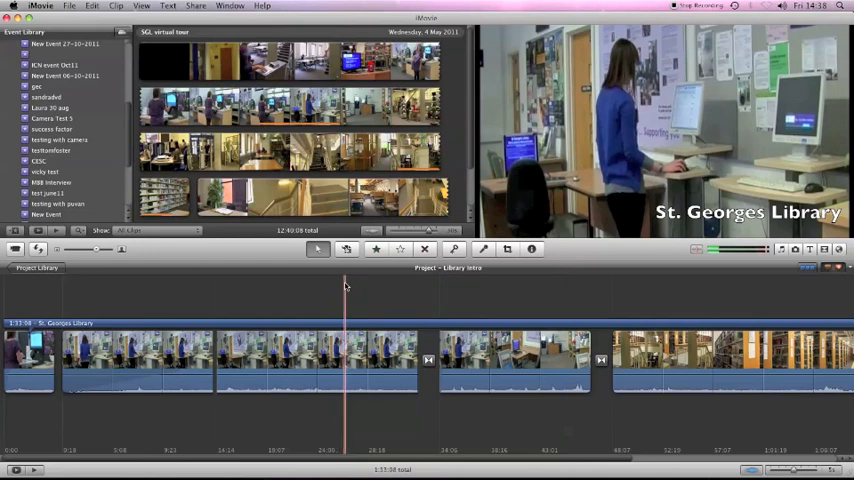
left_click(316, 330)
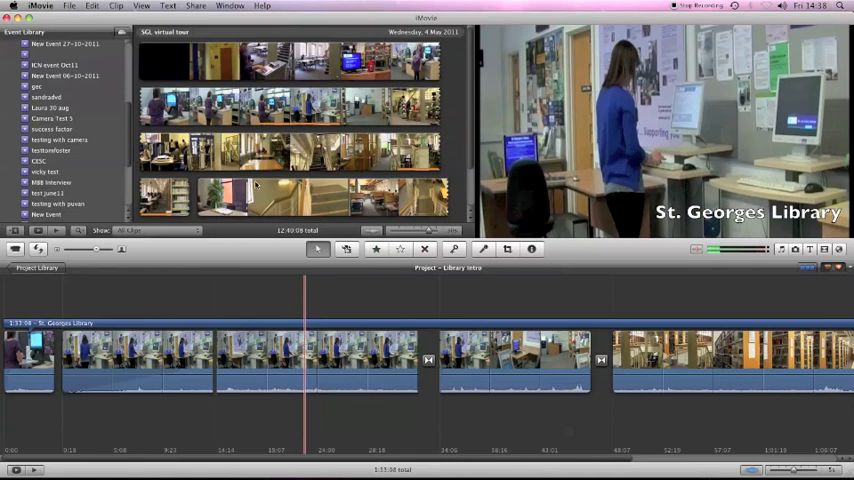
Step: Bring up the Share > Media Browser publish options with the Large size chosen
left_click(196, 6)
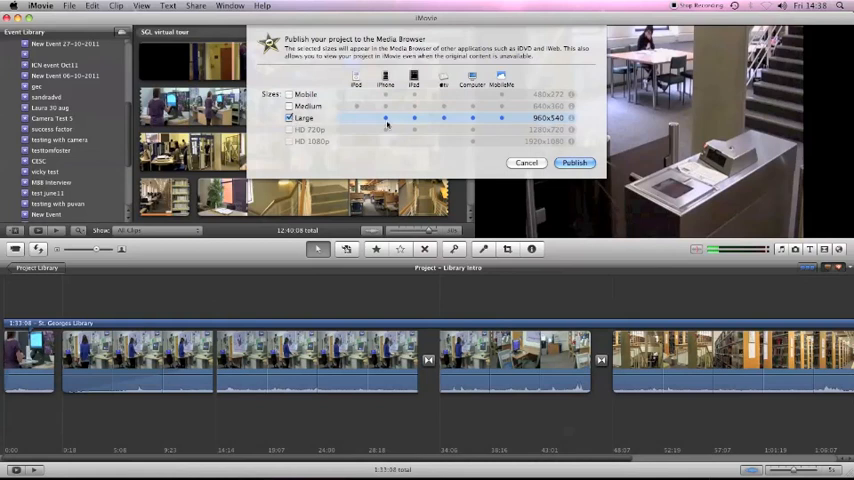
left_click(576, 164)
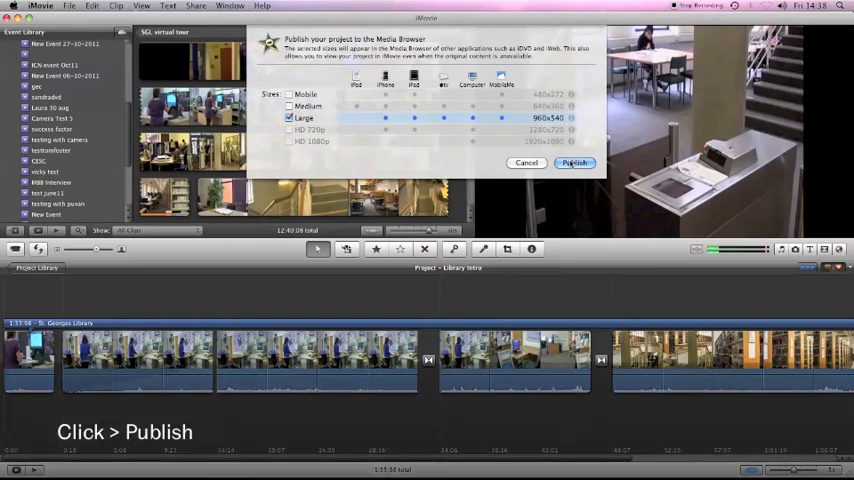
Step: Publish the project to the Media Browser, then show GarageBand's new project templates
left_click(574, 164)
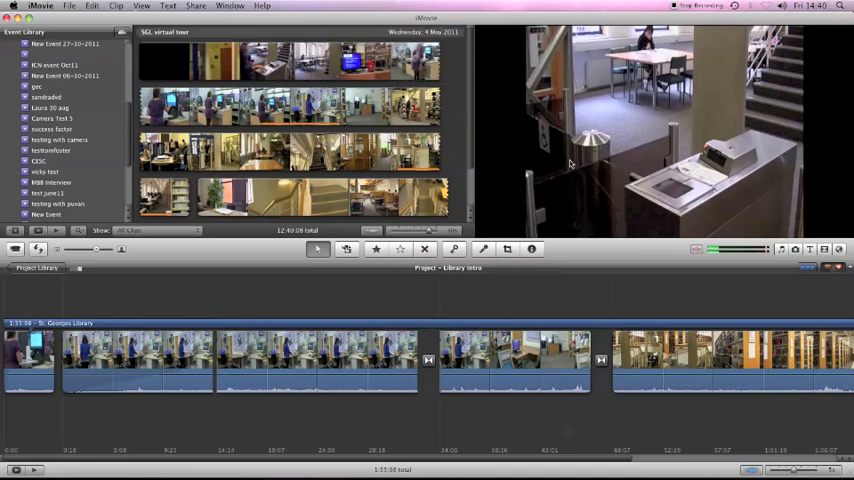
mouse_move(504, 160)
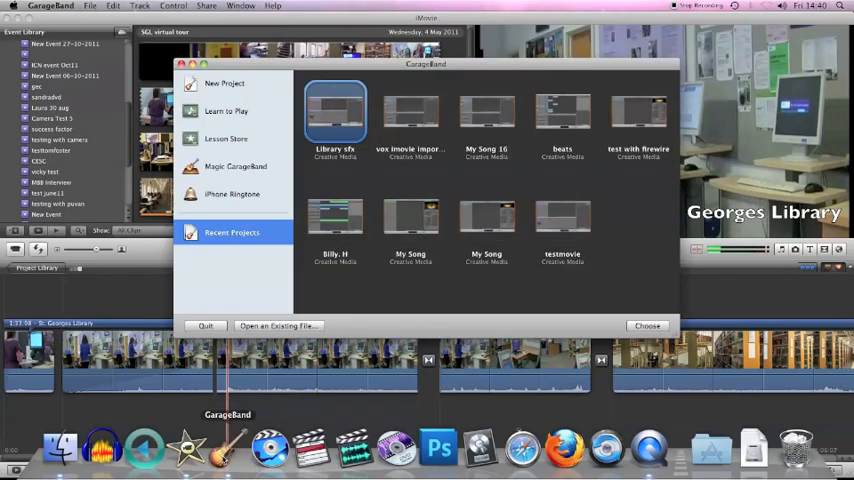
left_click(224, 84)
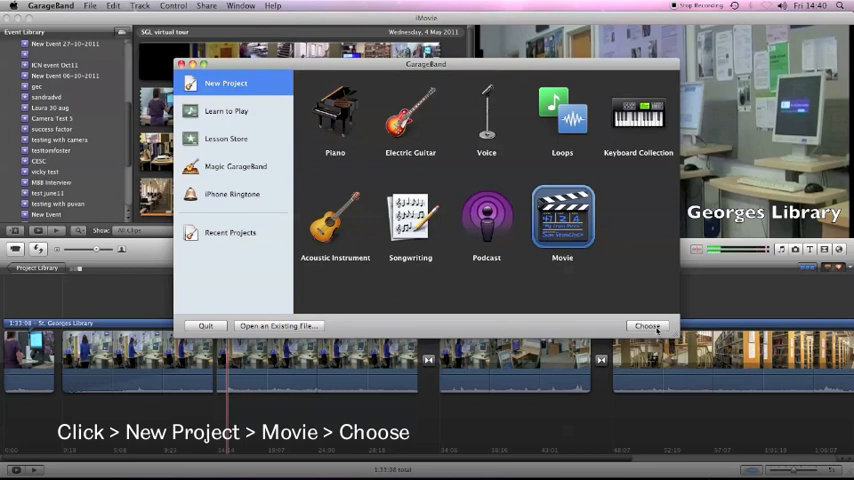
Step: Create a GarageBand Movie project saved as 'Export GB'
left_click(648, 324)
type("Expot")
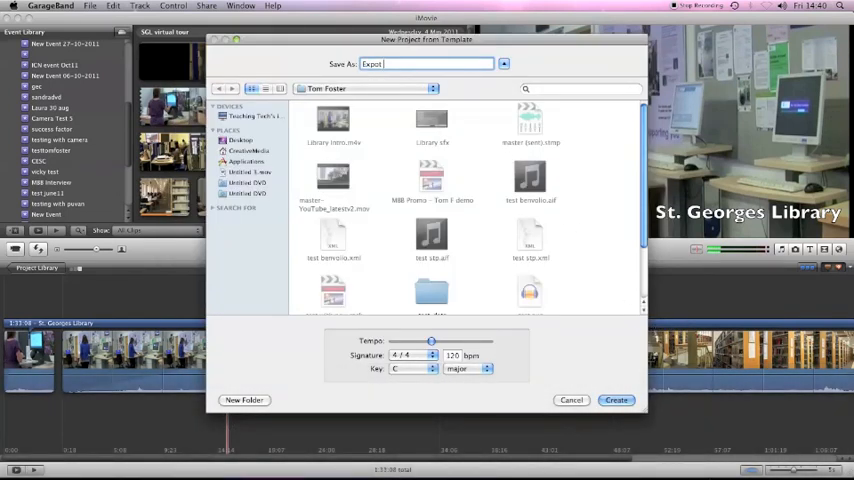
type("GB")
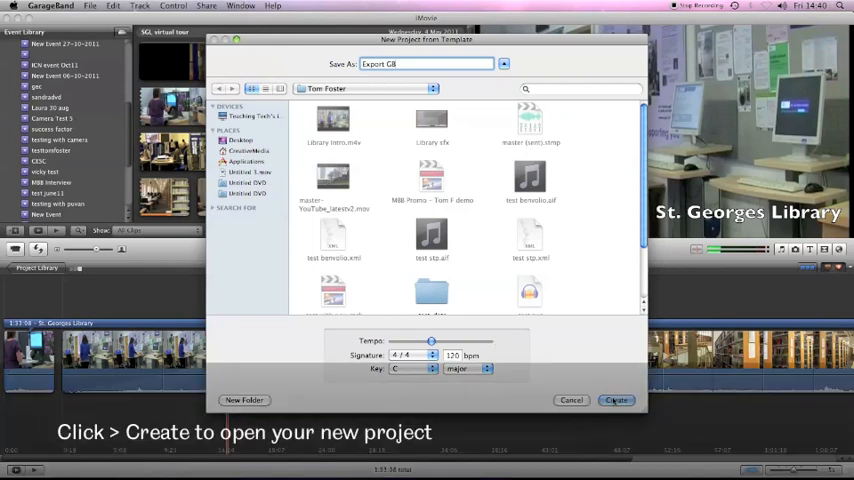
left_click(616, 400)
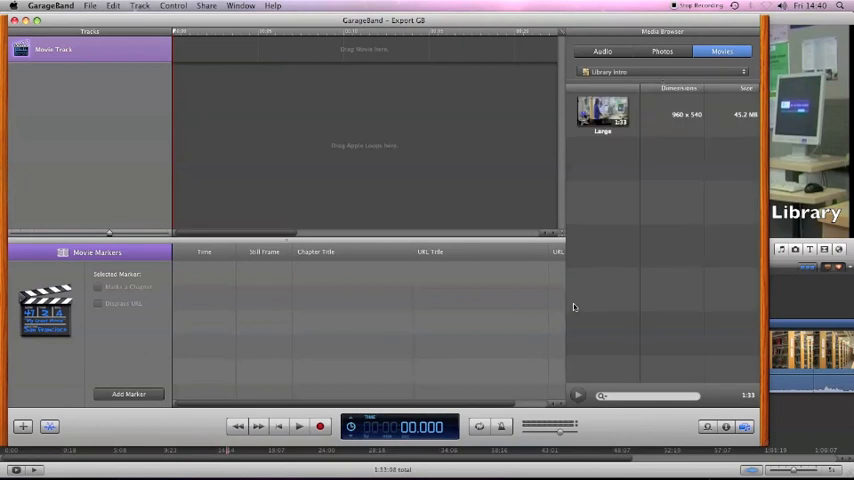
mouse_move(344, 156)
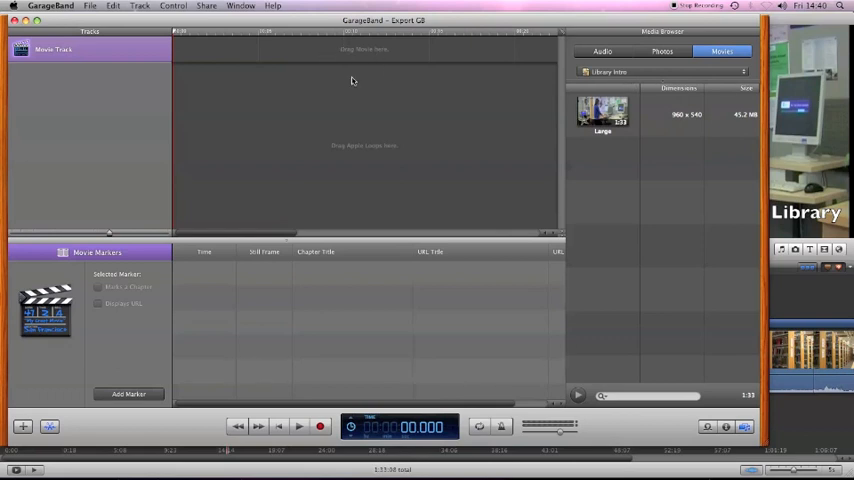
mouse_move(214, 64)
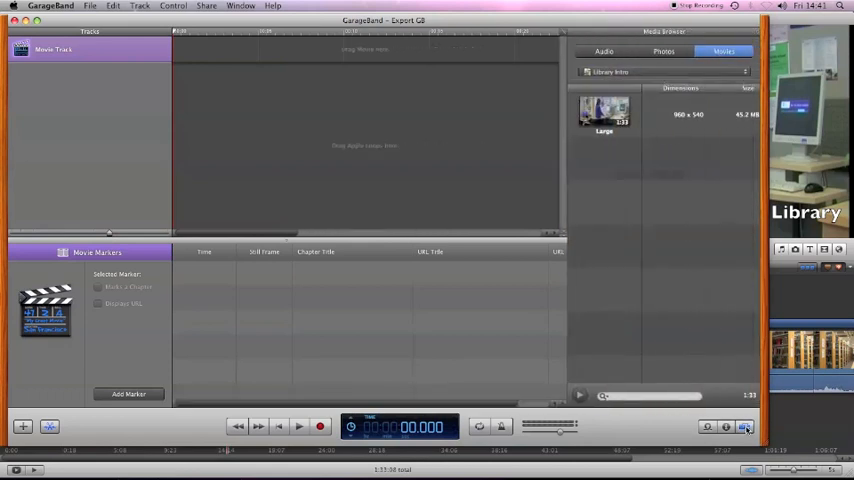
Step: Switch GarageBand's media browser to the Photos library
left_click(604, 52)
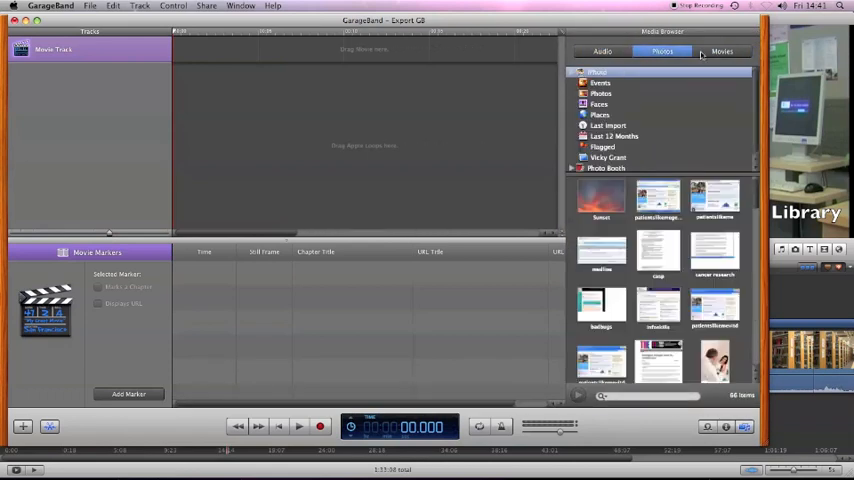
Step: Return the media browser to Movies and scroll through the iMovie project sources
left_click(720, 52)
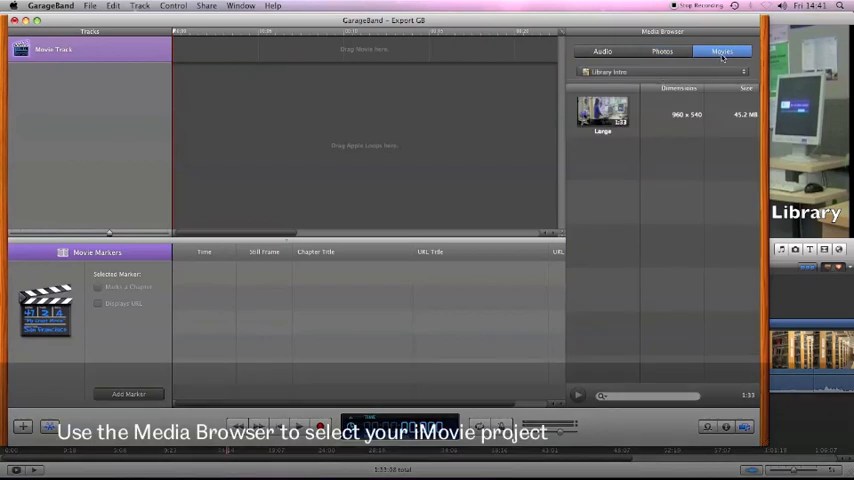
left_click(608, 72)
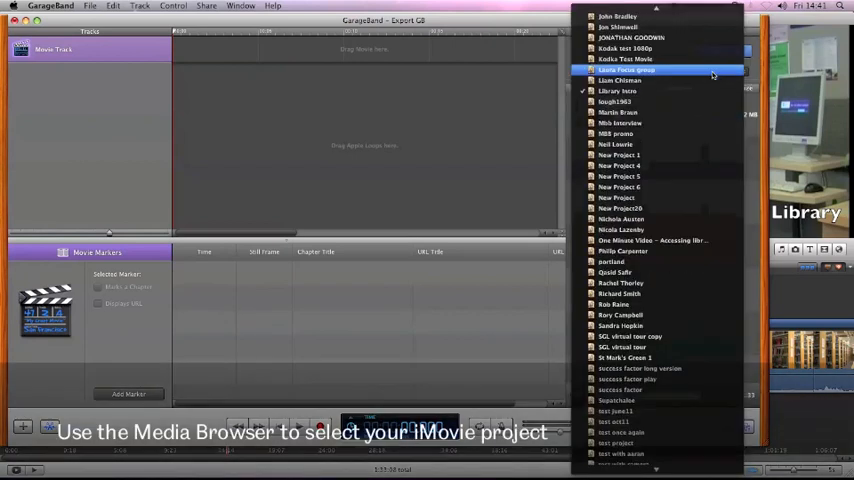
scroll("up", 3)
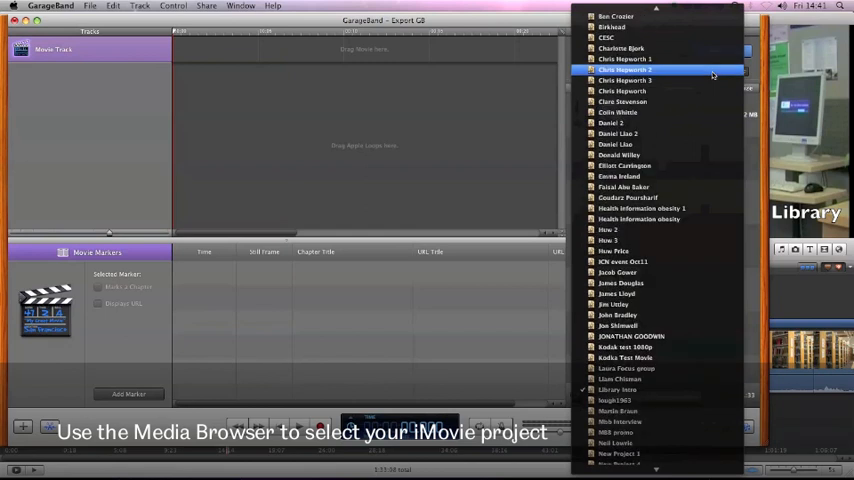
scroll("down", 3)
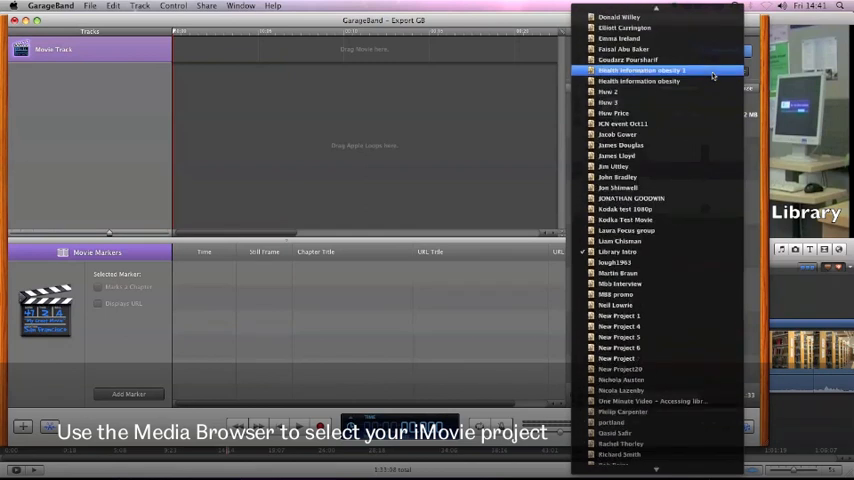